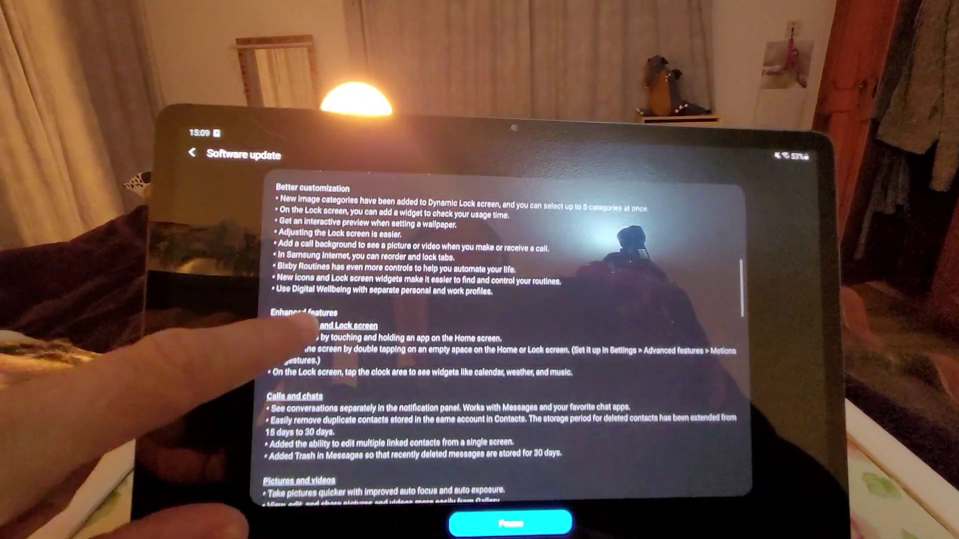
scroll("down", 3)
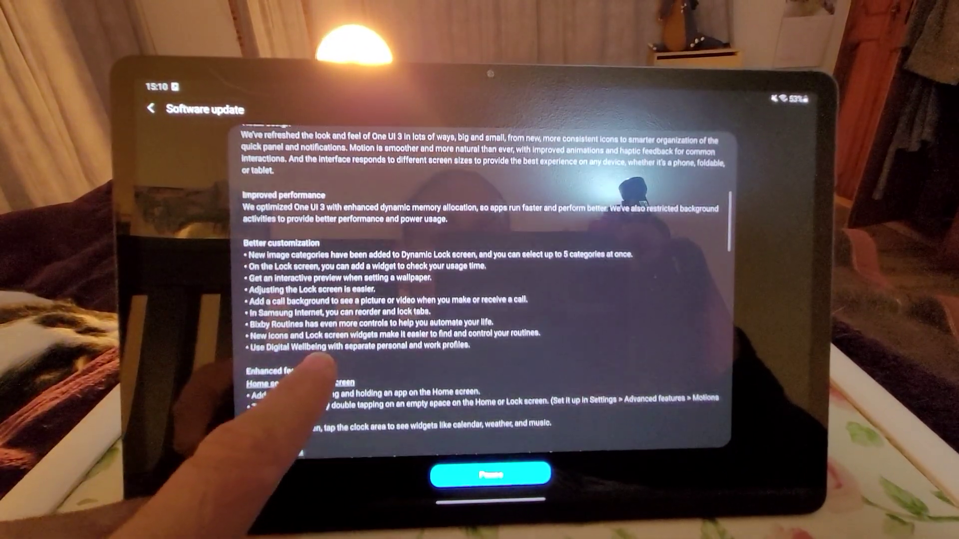
scroll("down", 3)
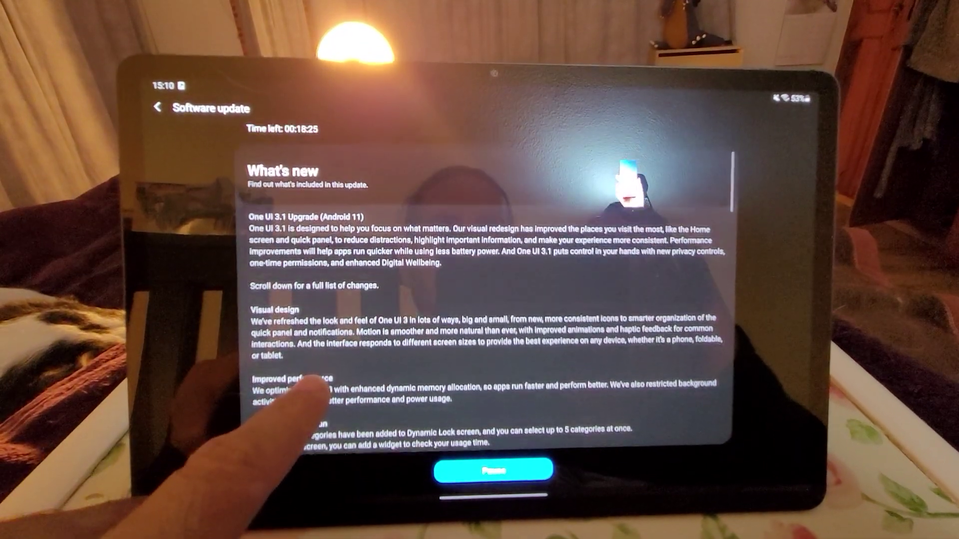